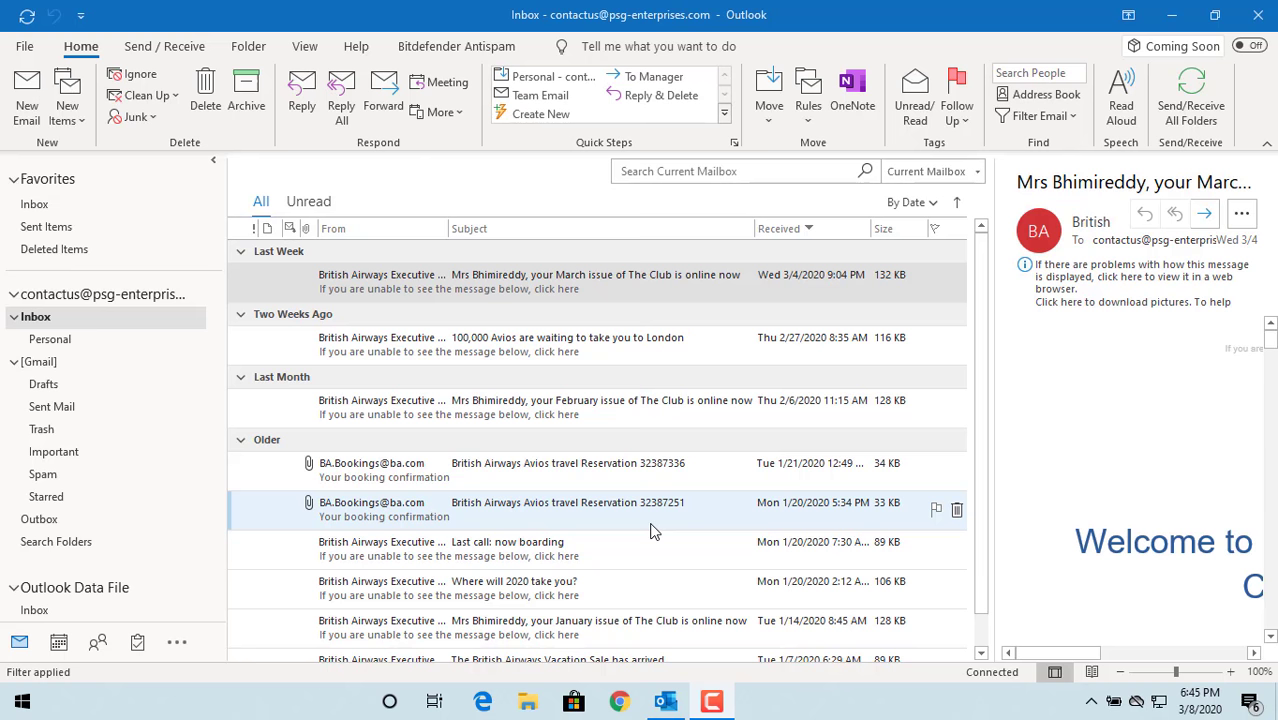
Show the mailbox cleanup and archiving tools from the File account page
left_click(596, 280)
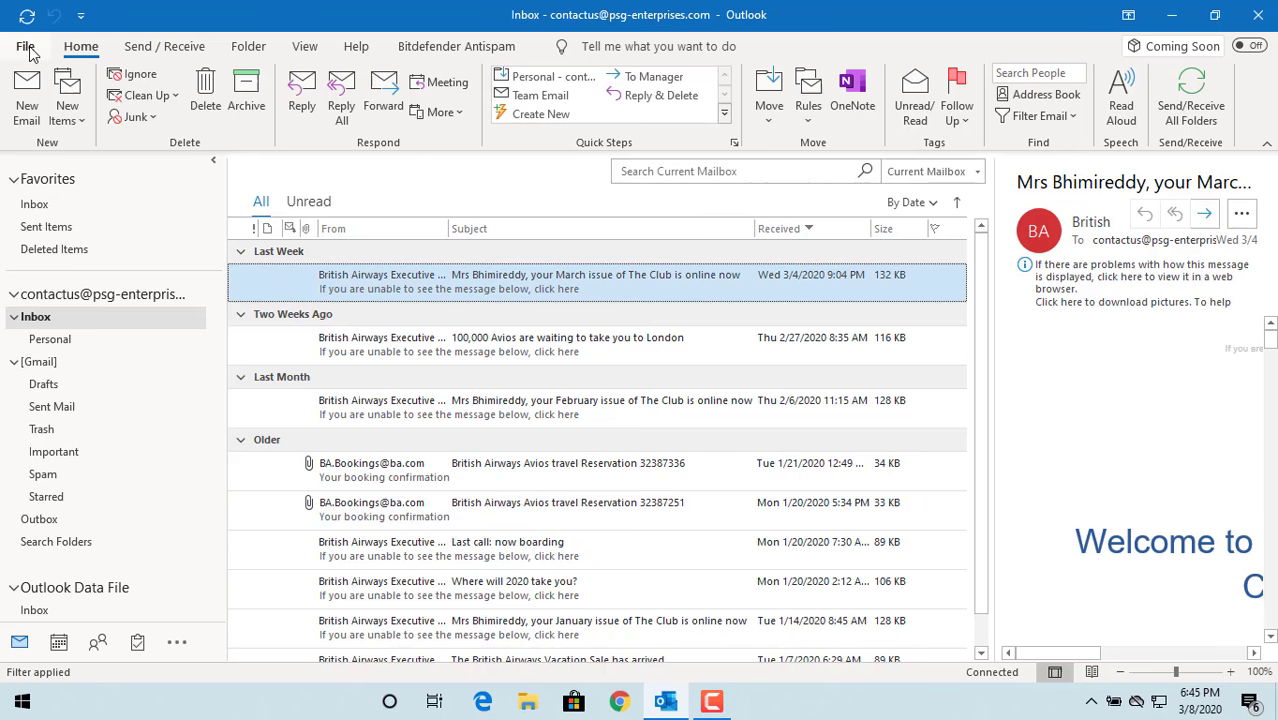
left_click(24, 46)
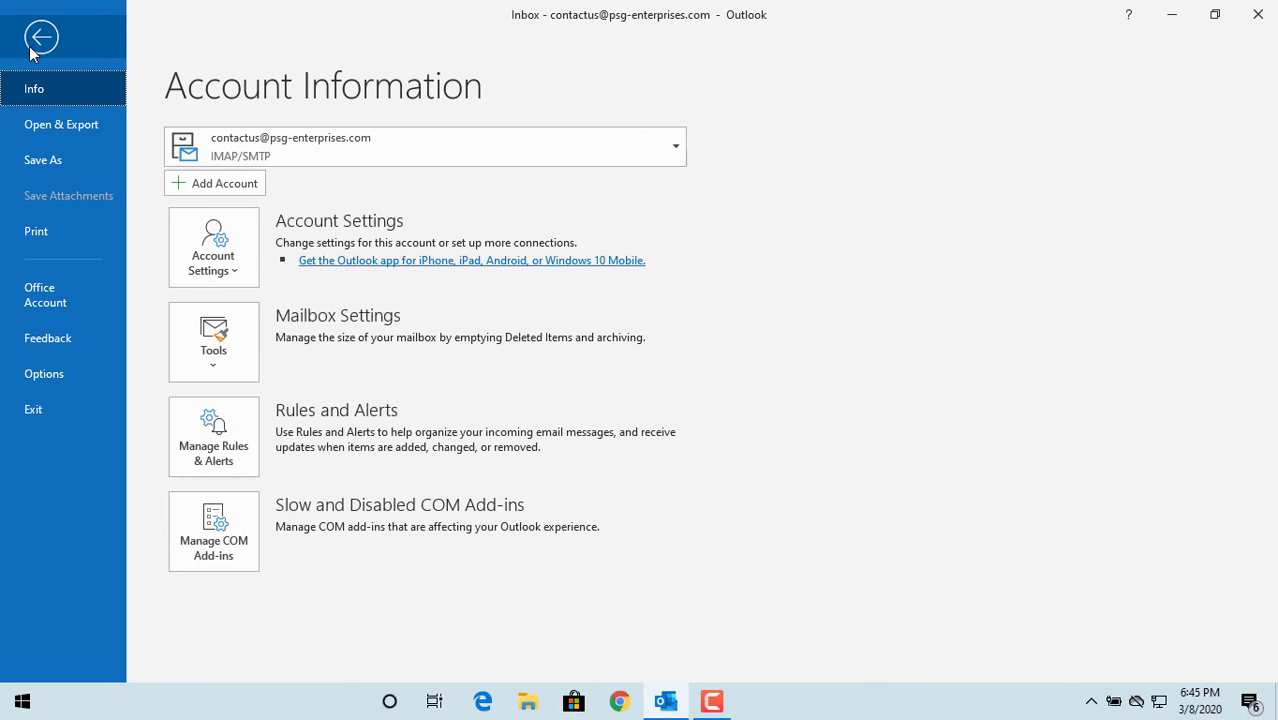
mouse_move(212, 340)
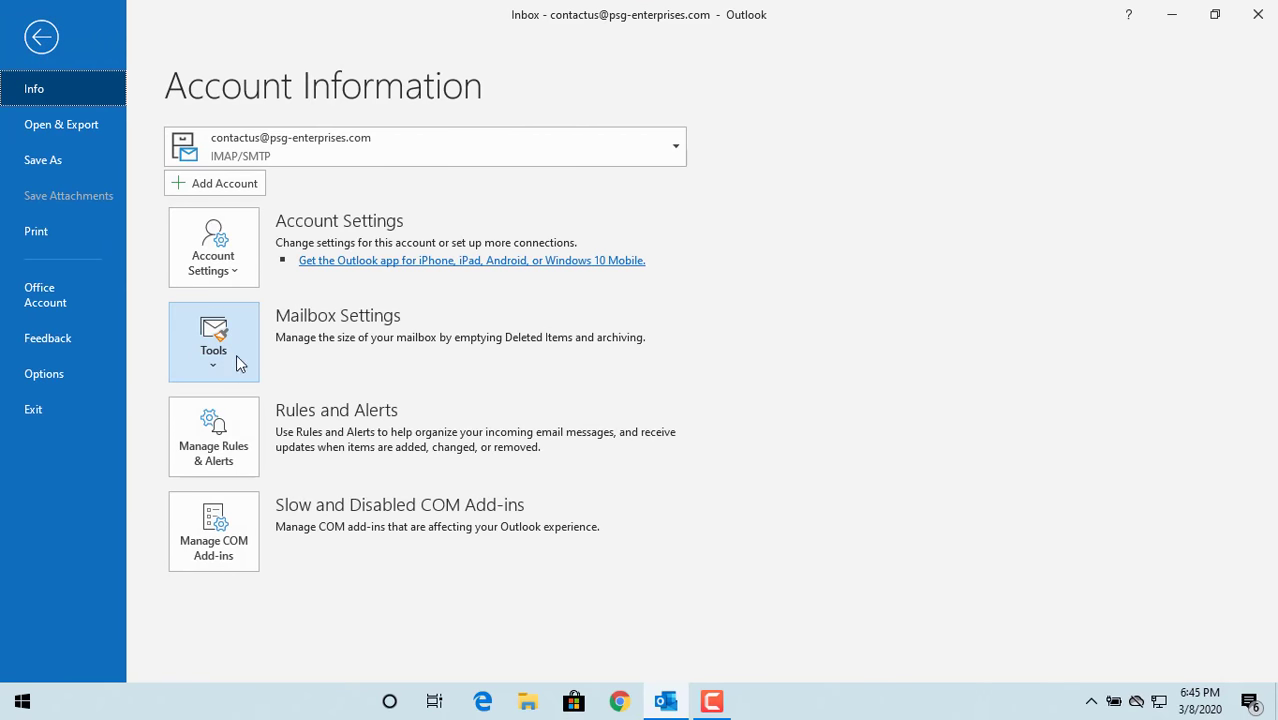
left_click(212, 342)
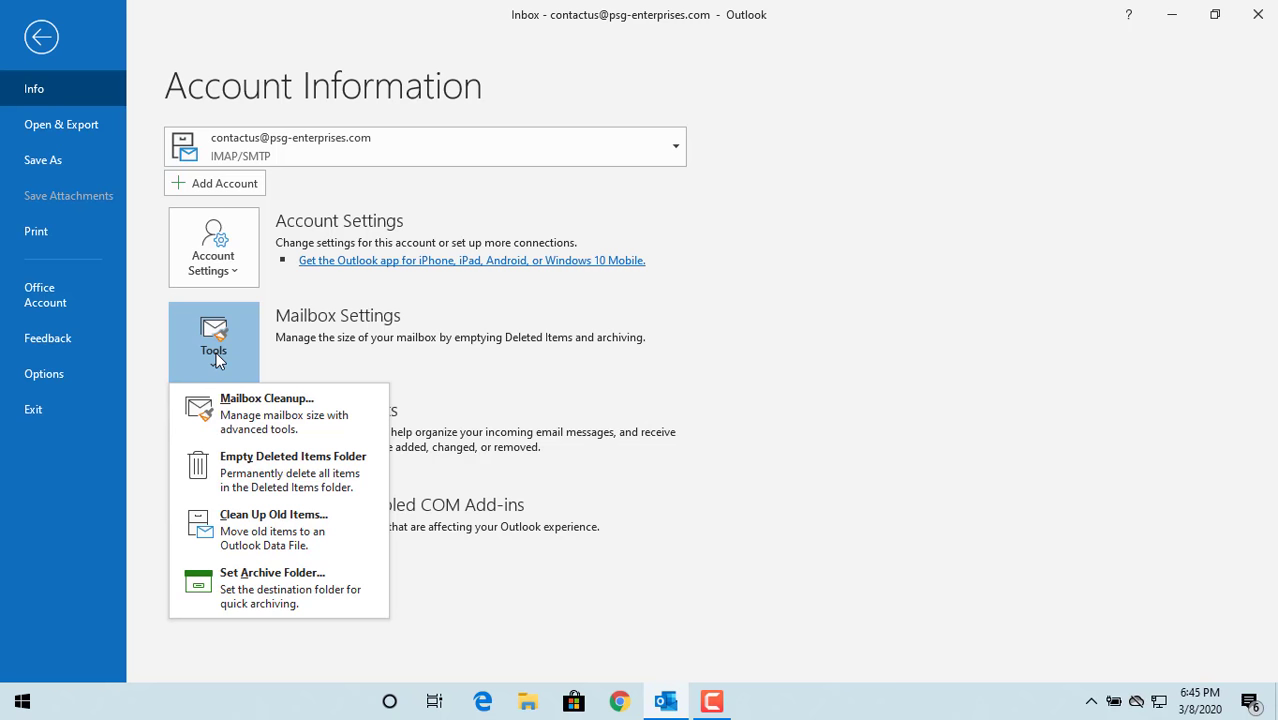
mouse_move(224, 488)
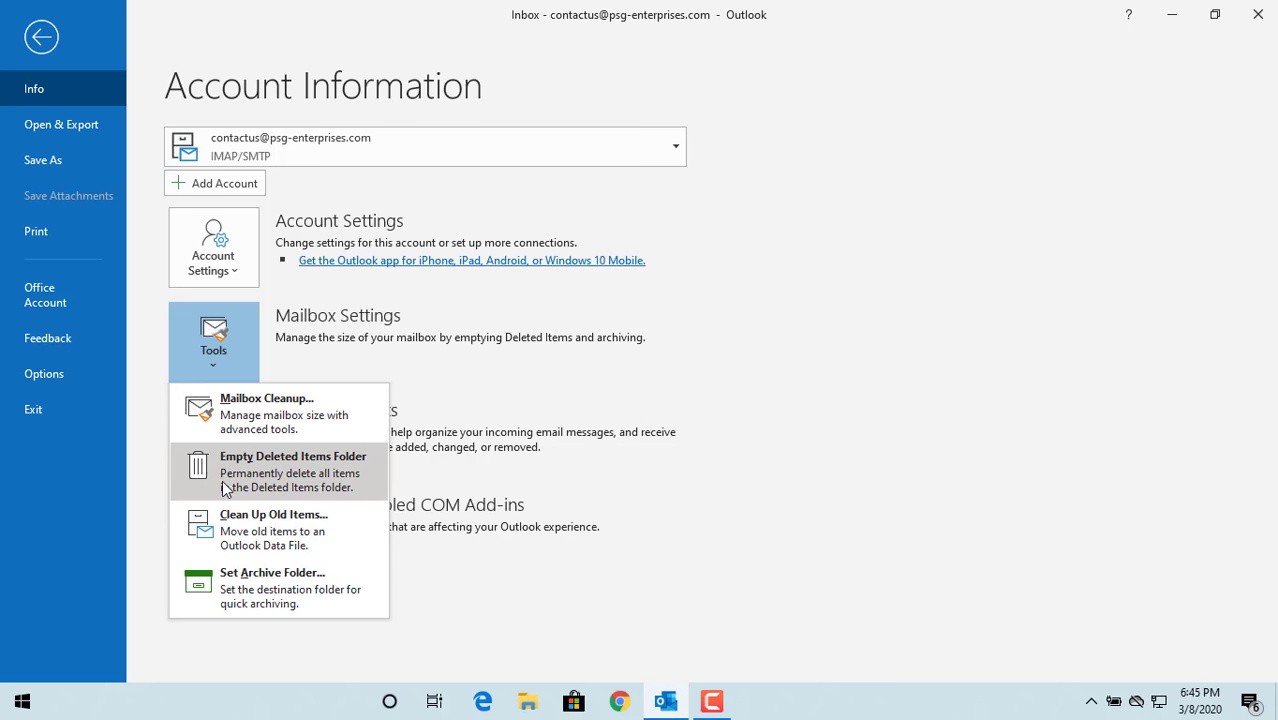
Bring up Clean Up Old Items to archive the account and subfolders older than 1/1/2020
left_click(274, 528)
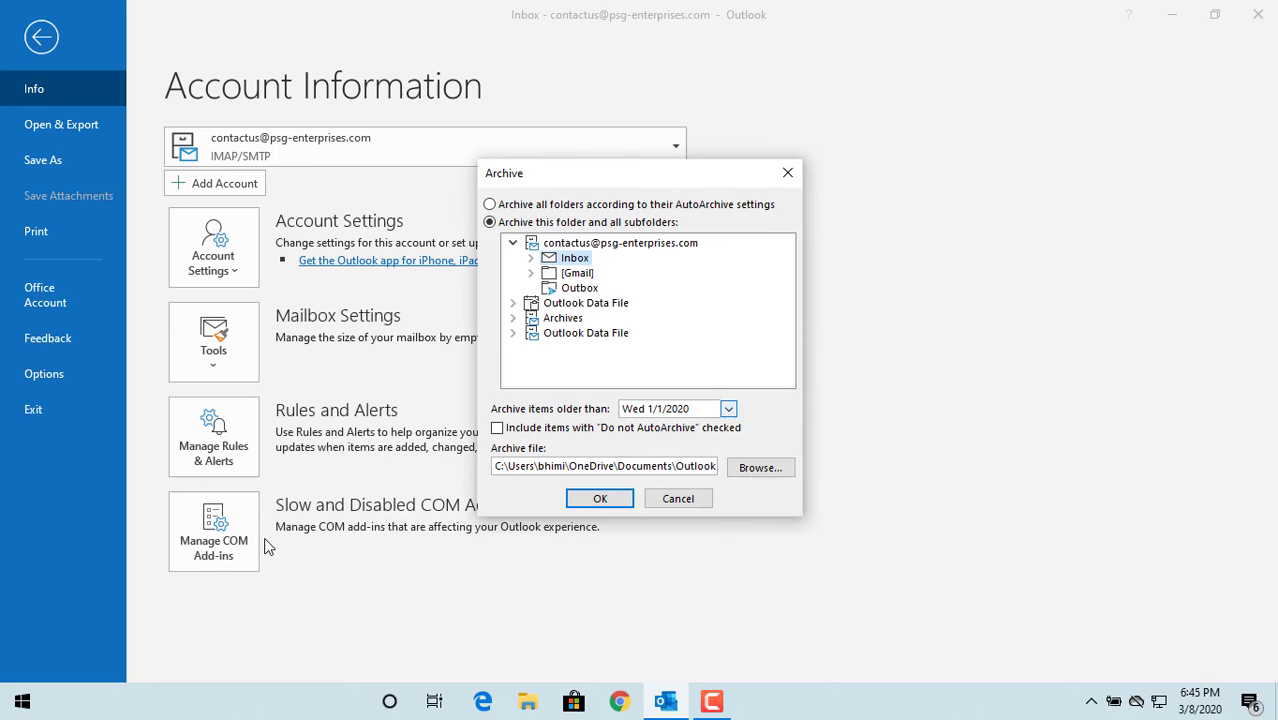
mouse_move(538, 528)
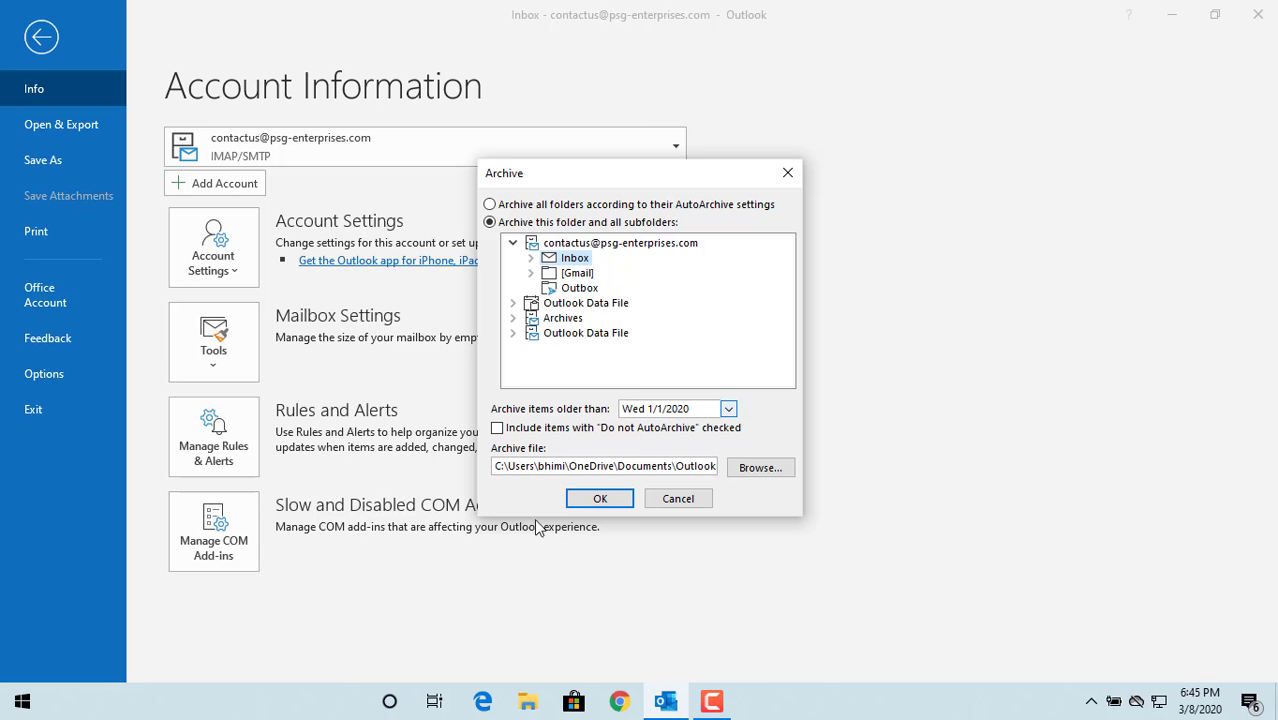
mouse_move(524, 184)
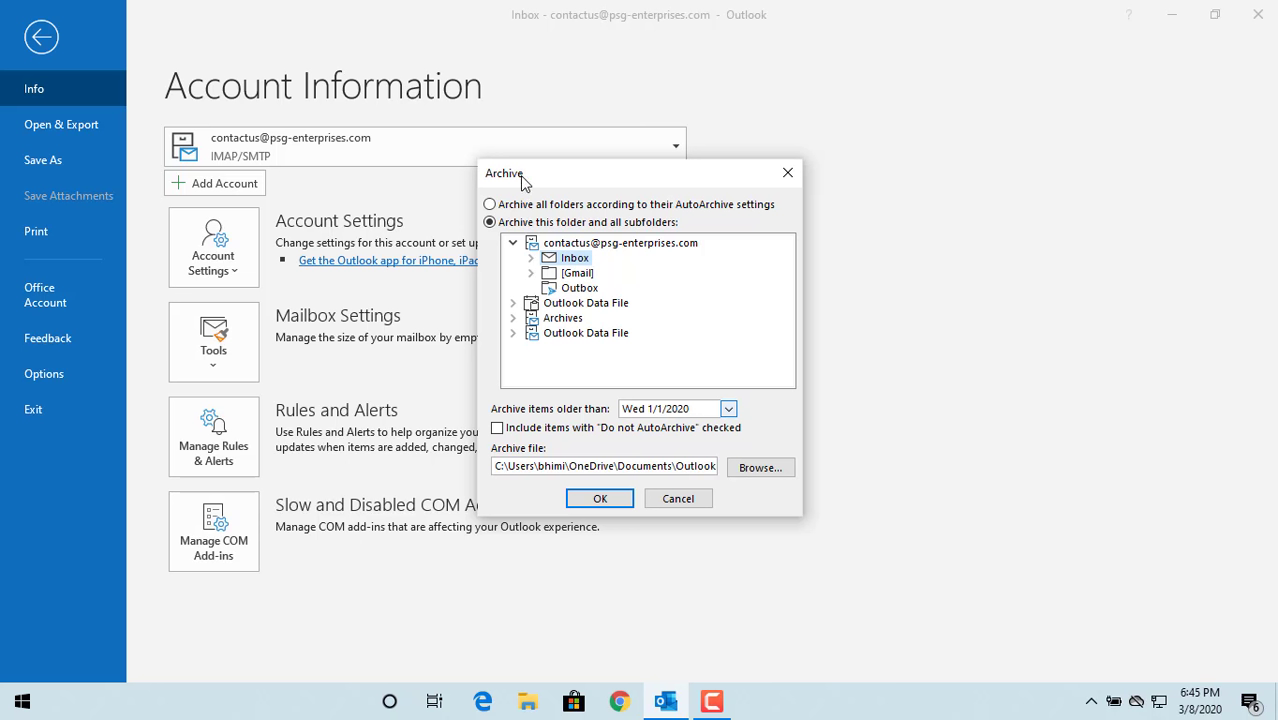
mouse_move(512, 272)
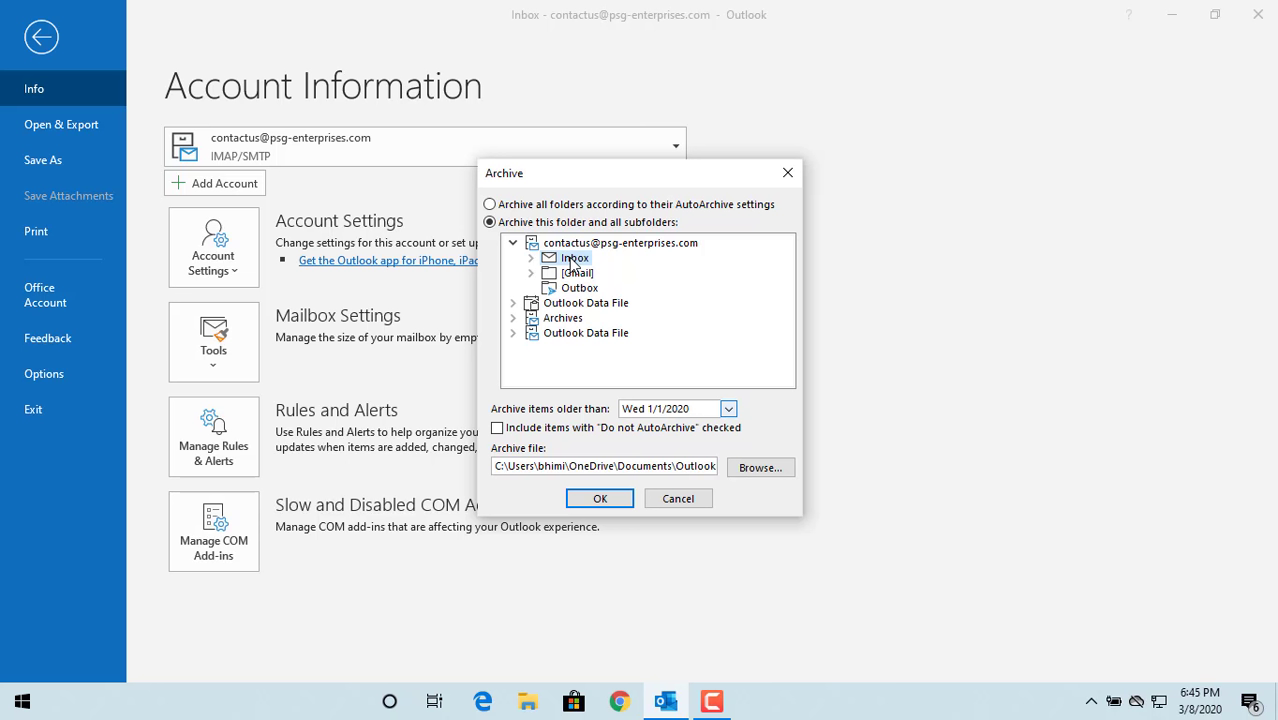
mouse_move(566, 370)
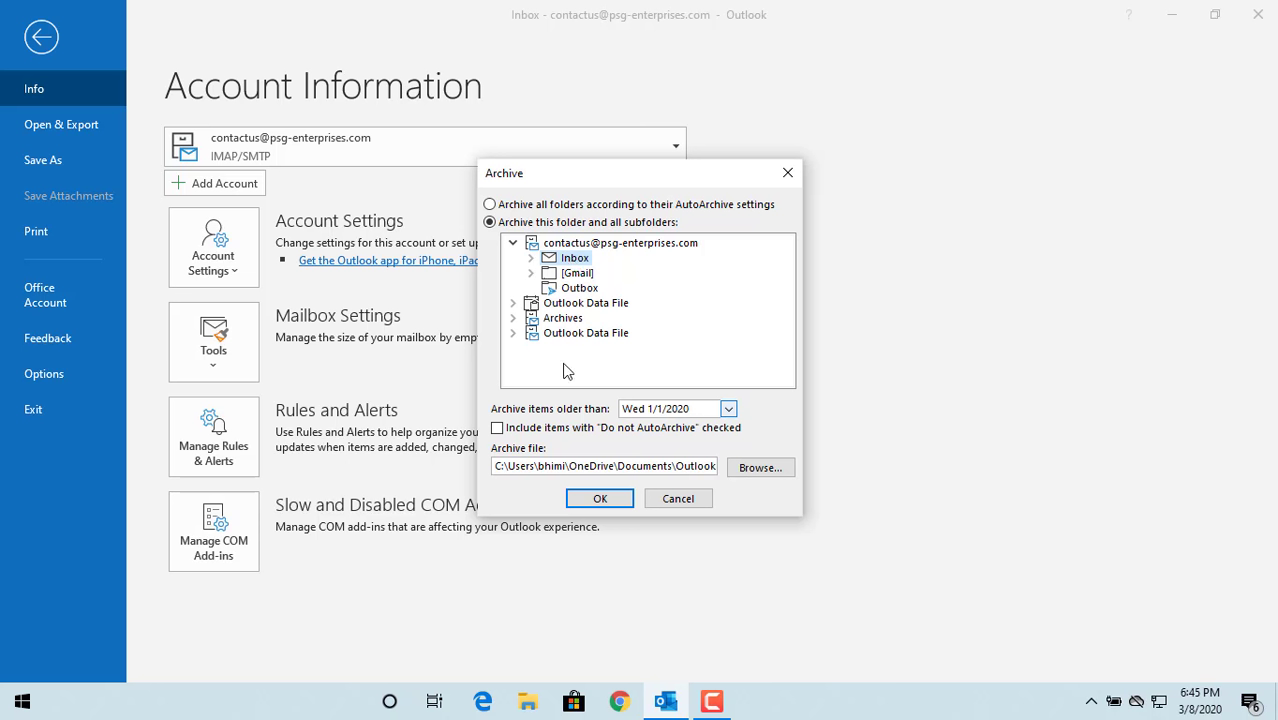
mouse_move(600, 420)
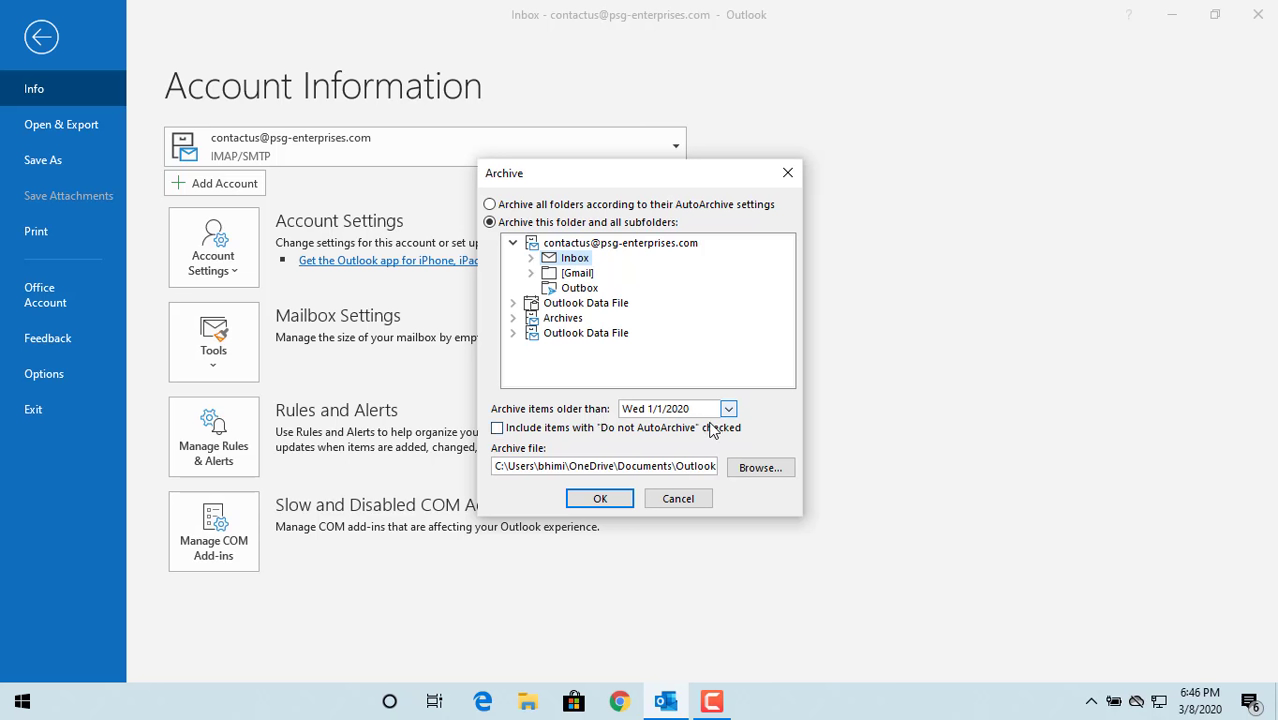
left_click(728, 408)
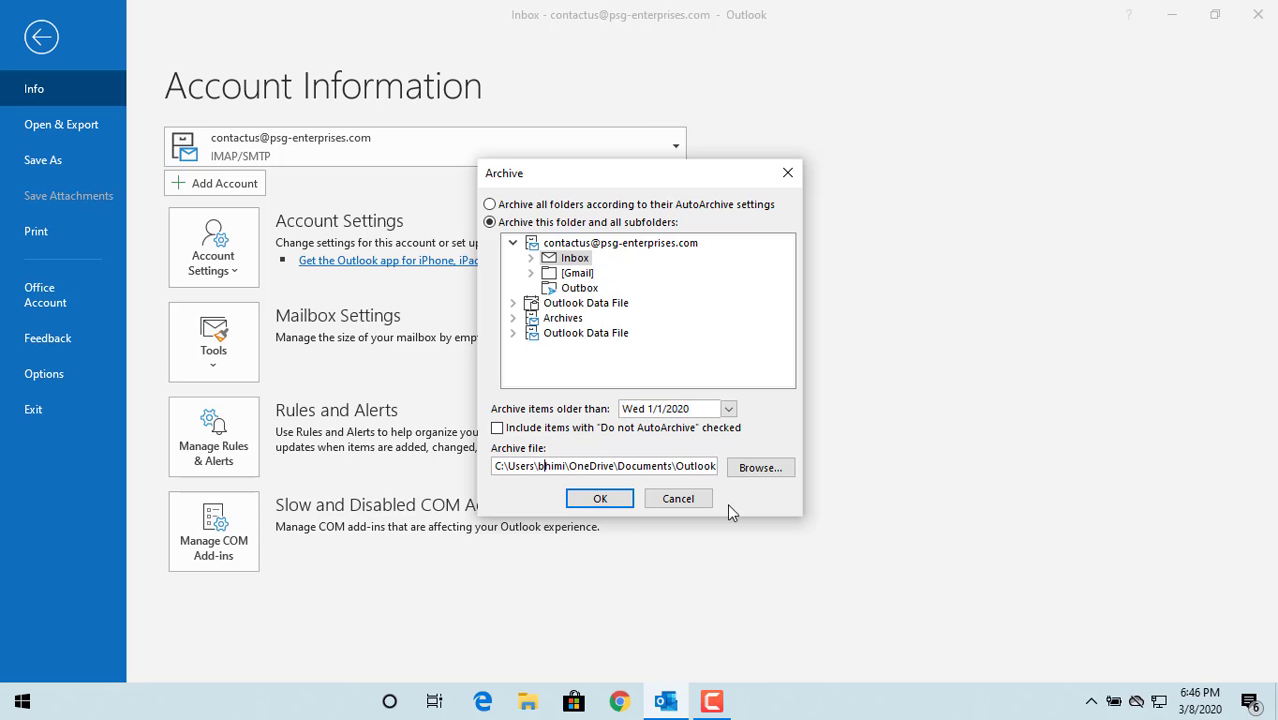
Set the archive file to archive.pst and confirm to start archiving
type("archive.pst")
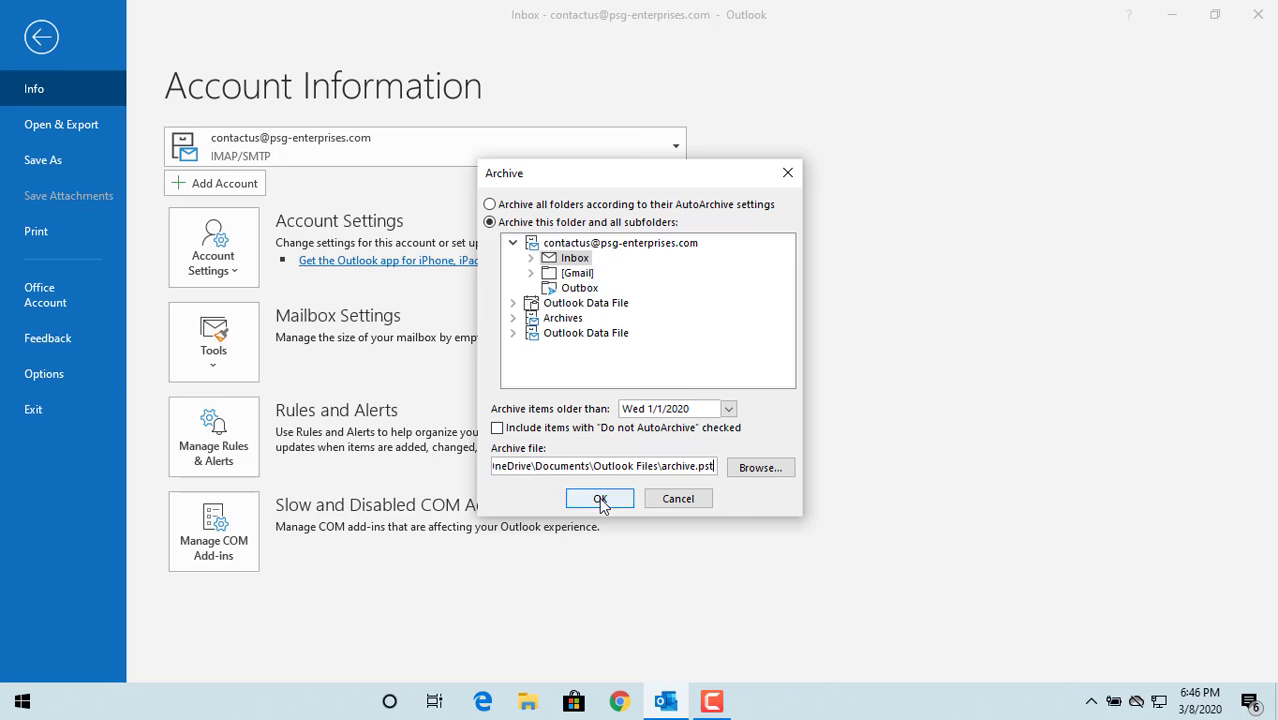
left_click(600, 498)
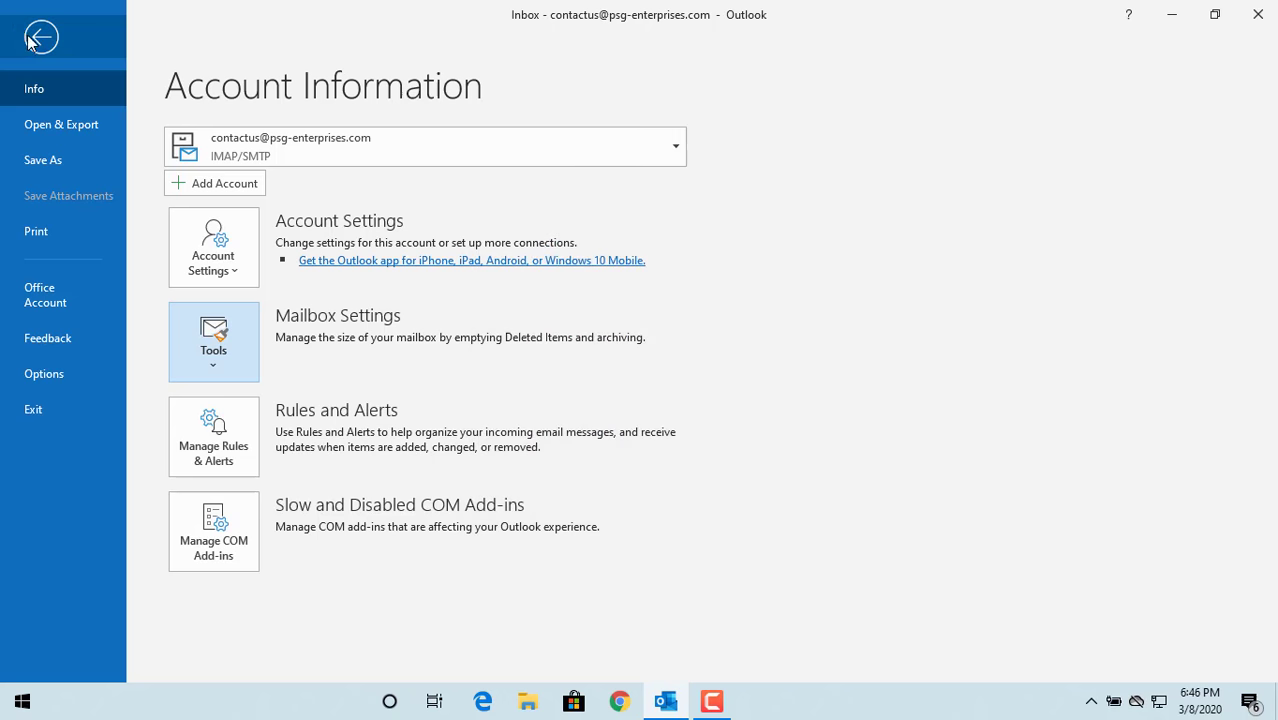
Return to the Inbox while old items are archived into archive.pst
left_click(40, 36)
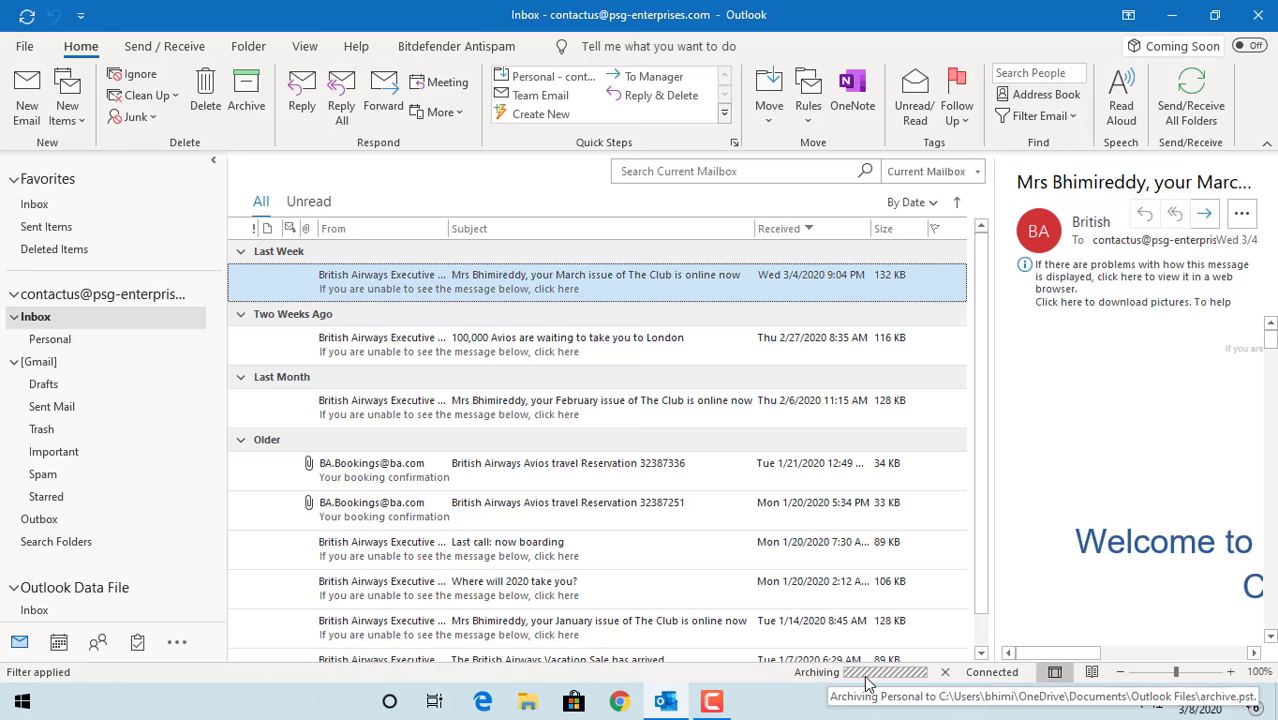
mouse_move(796, 676)
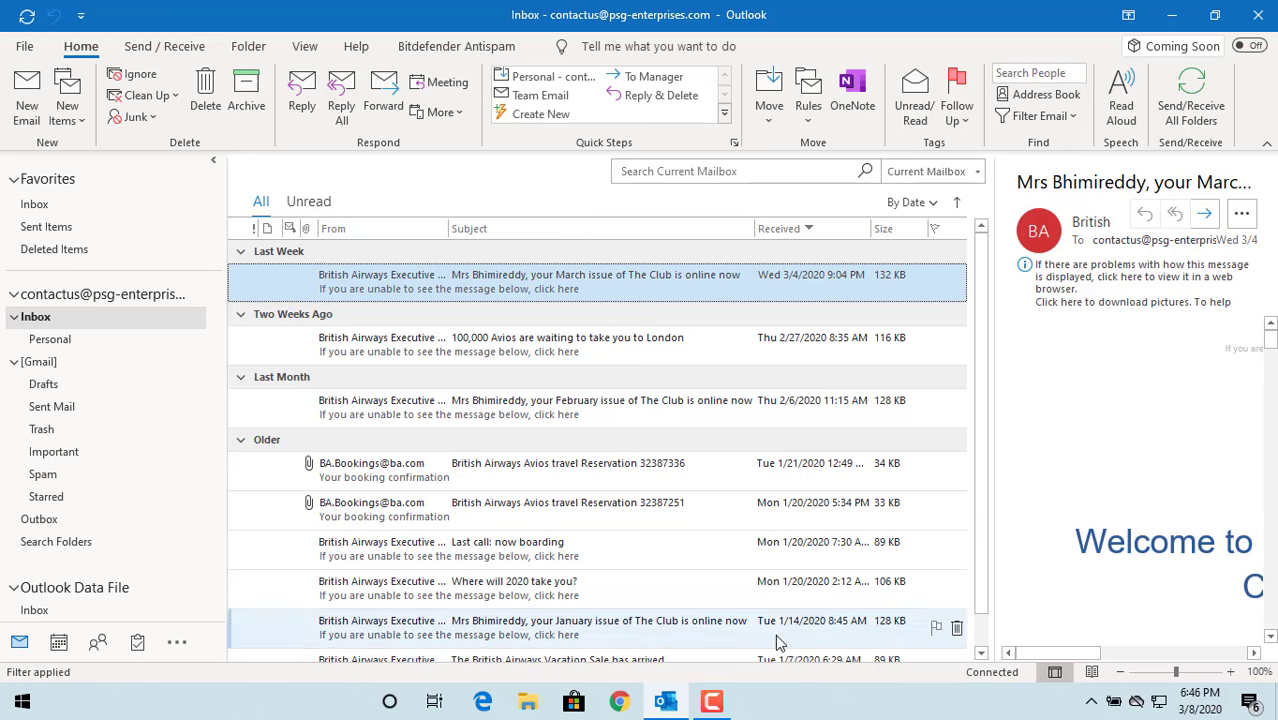
left_click(712, 700)
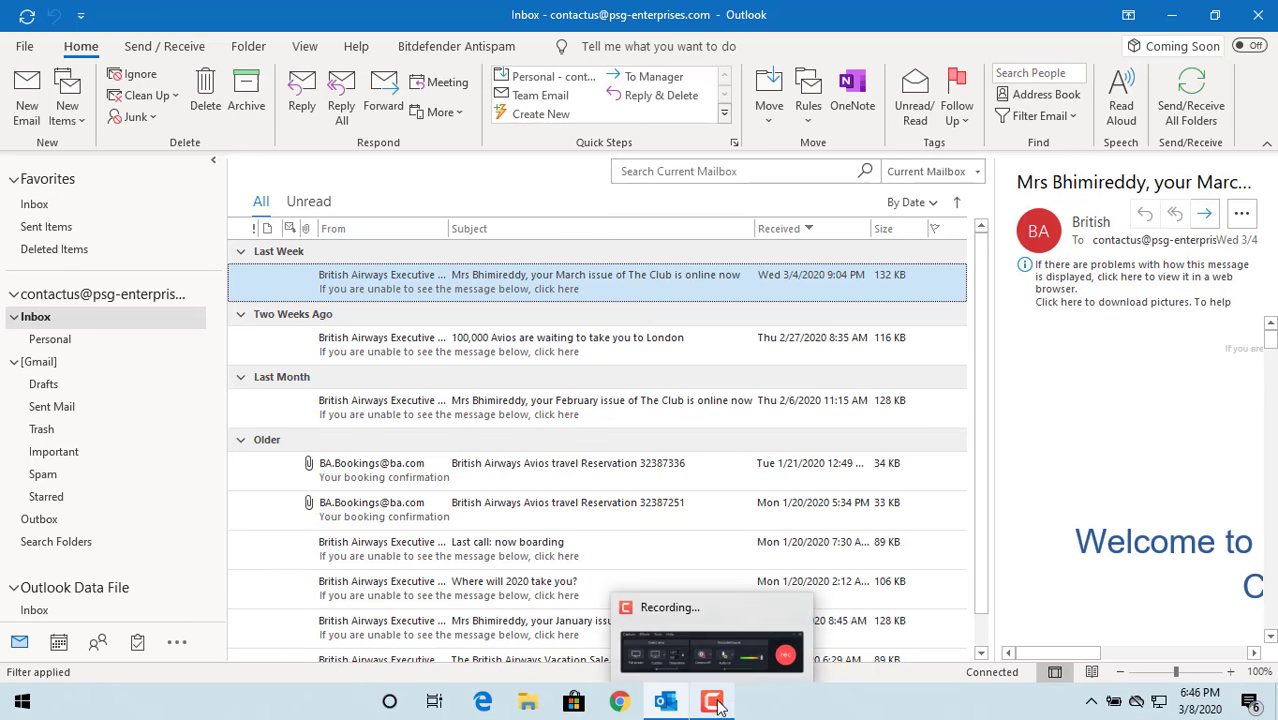